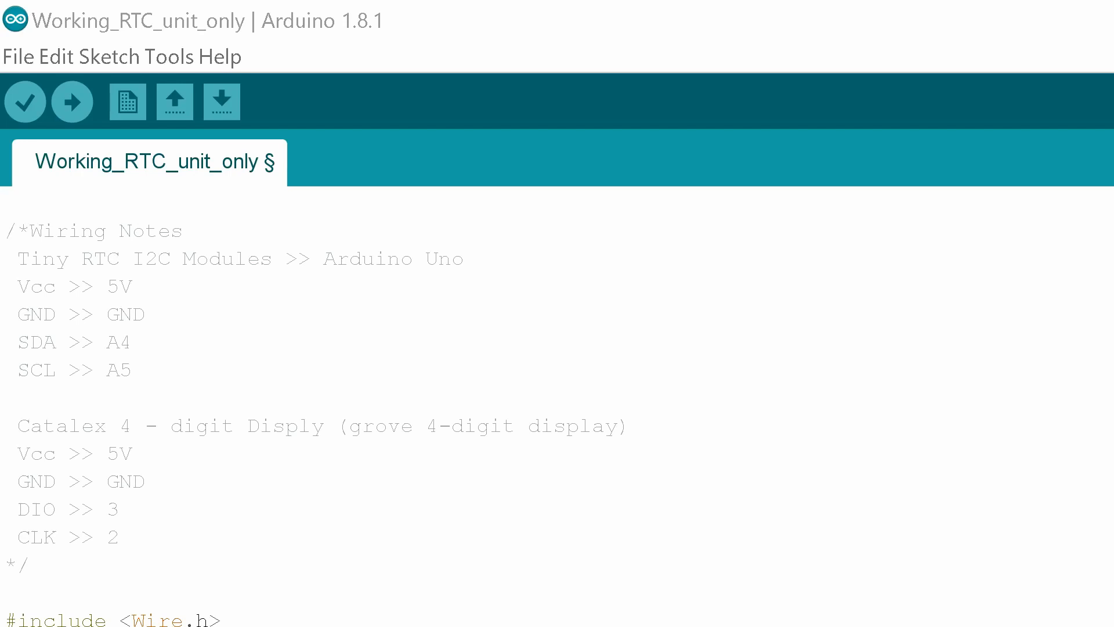
mouse_move(12, 135)
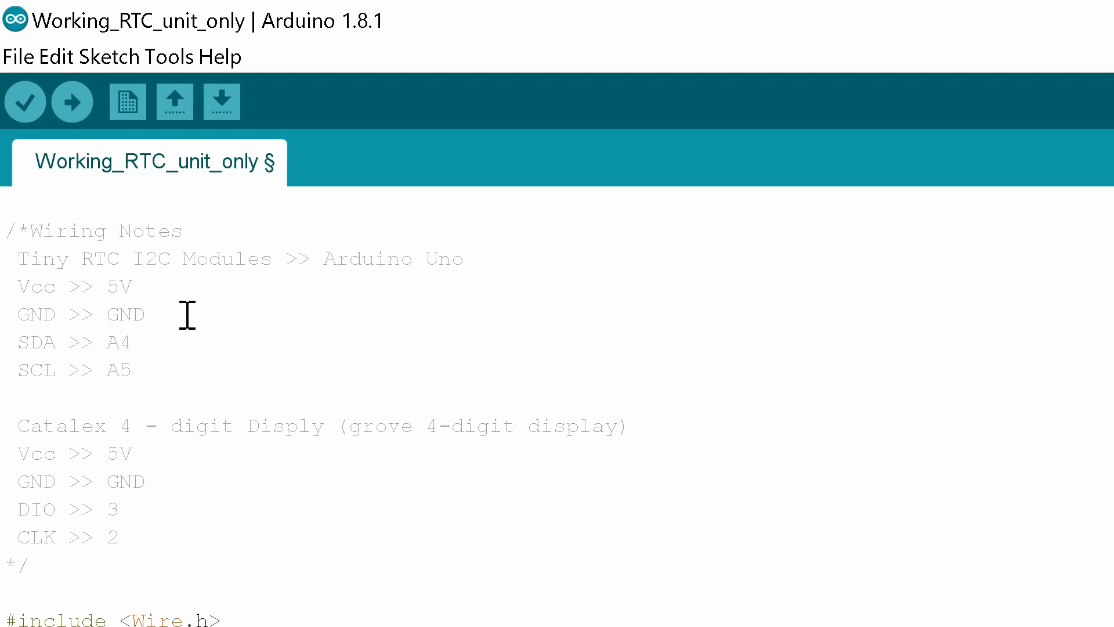
Step: Highlight the Wire library include, then scroll down to the display declarations
double_click(60, 231)
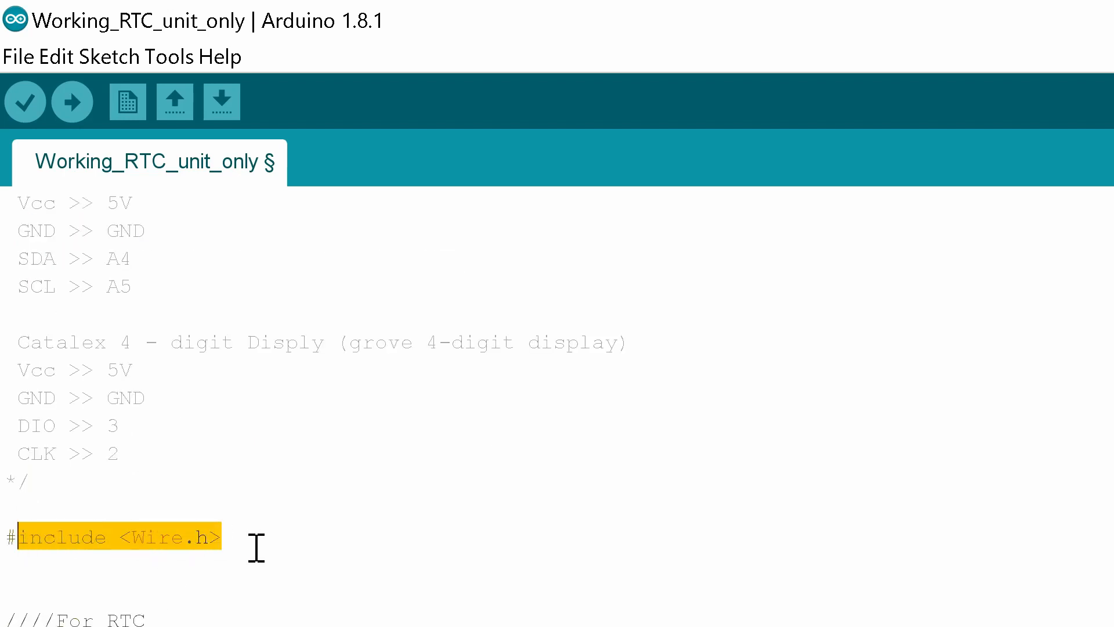
click(238, 538)
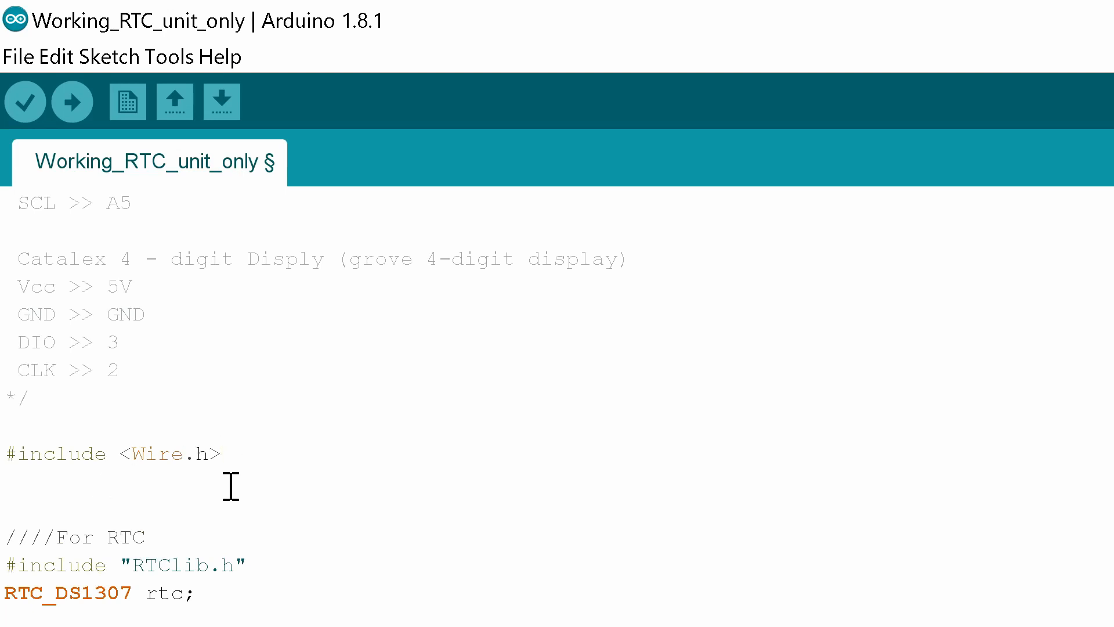
mouse_move(234, 557)
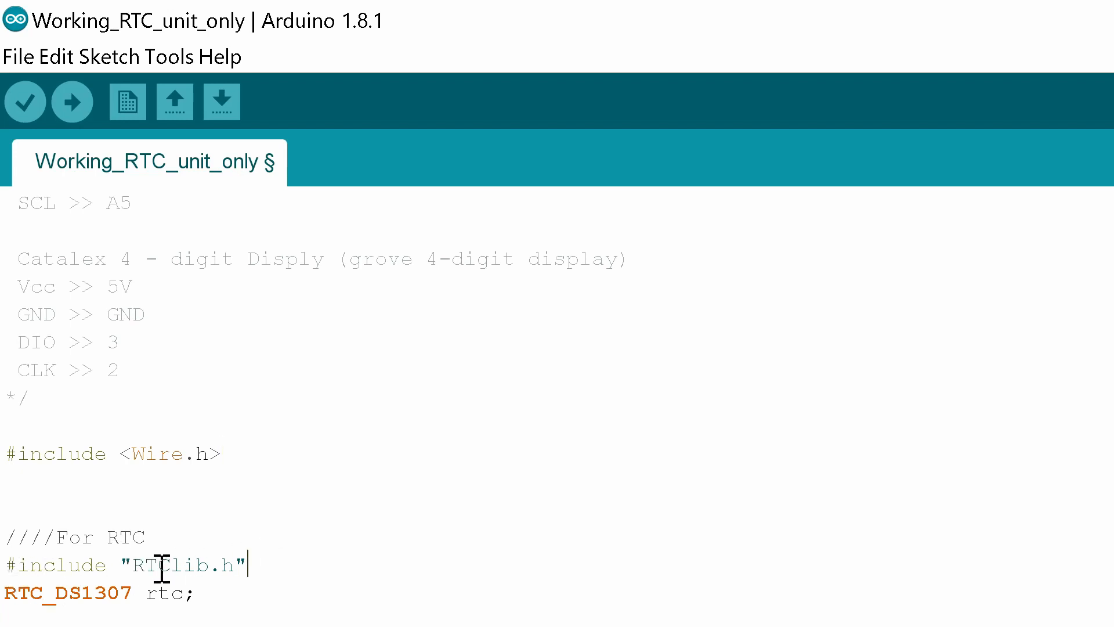
mouse_move(180, 611)
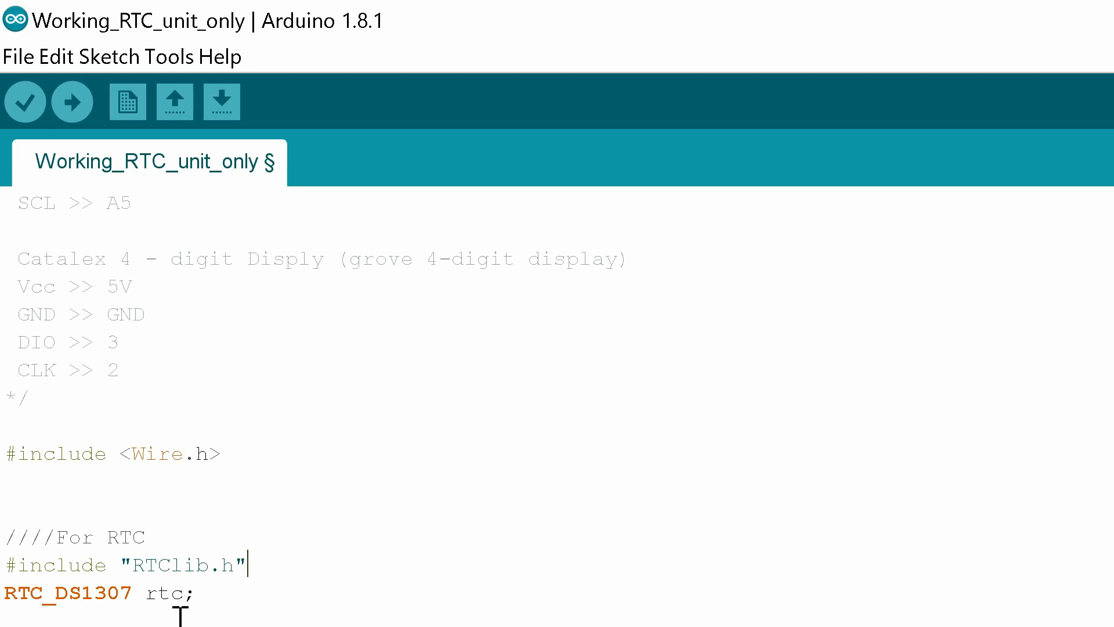
scroll(down, 3)
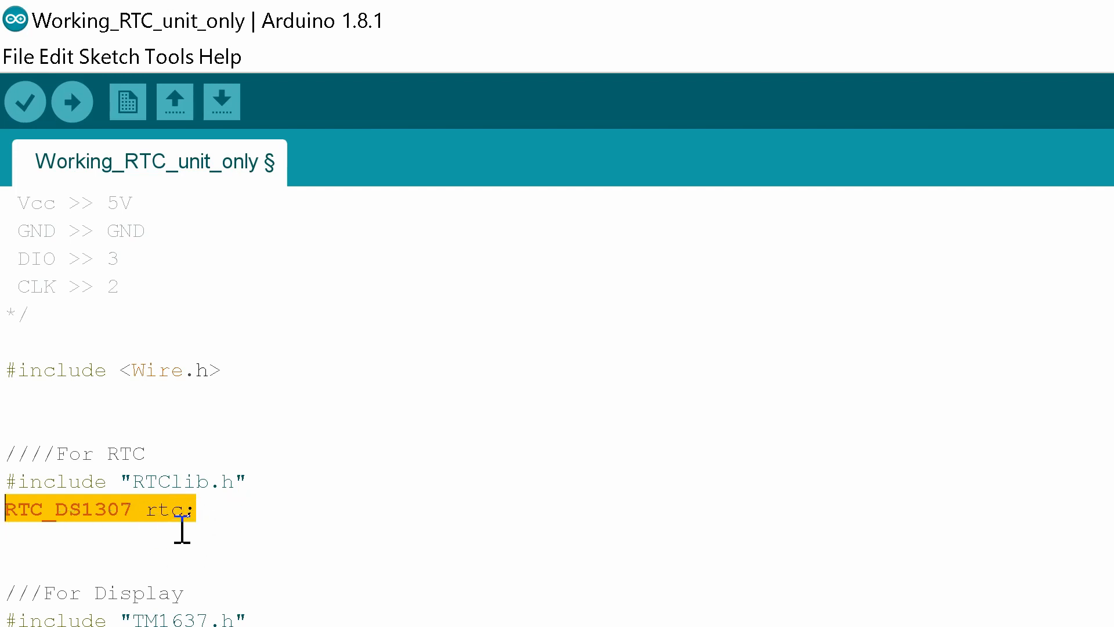
scroll(down, 3)
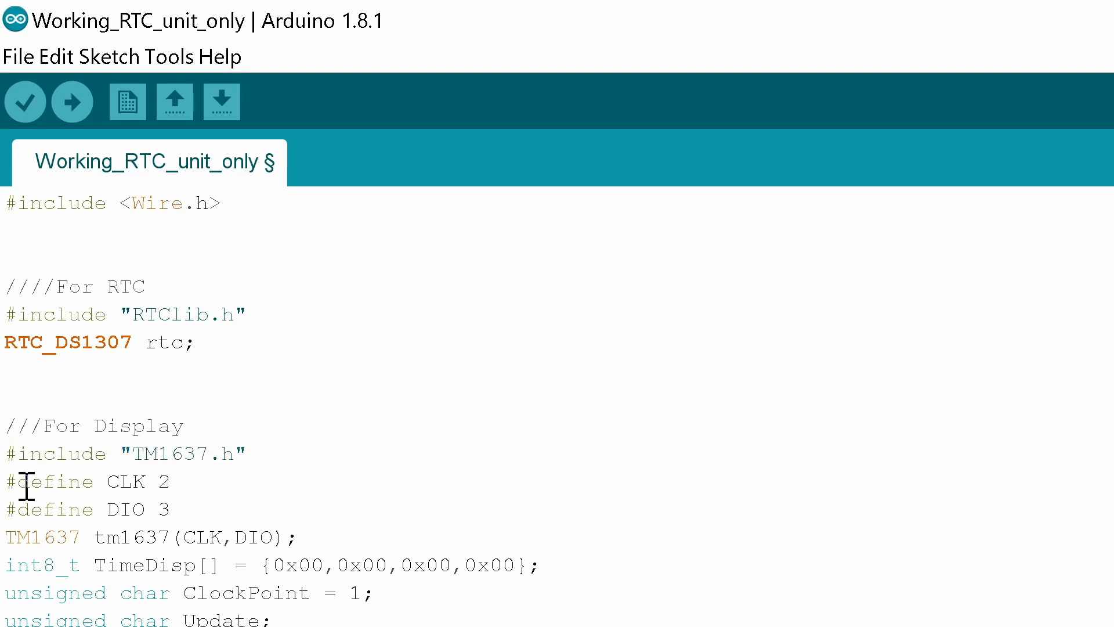
mouse_move(118, 486)
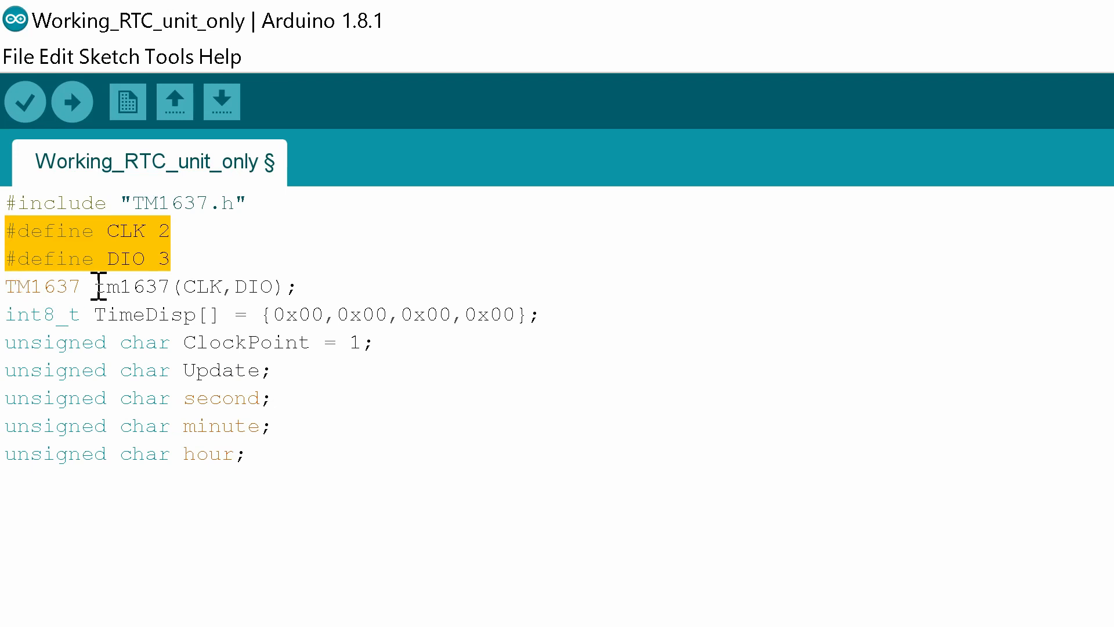
mouse_move(142, 286)
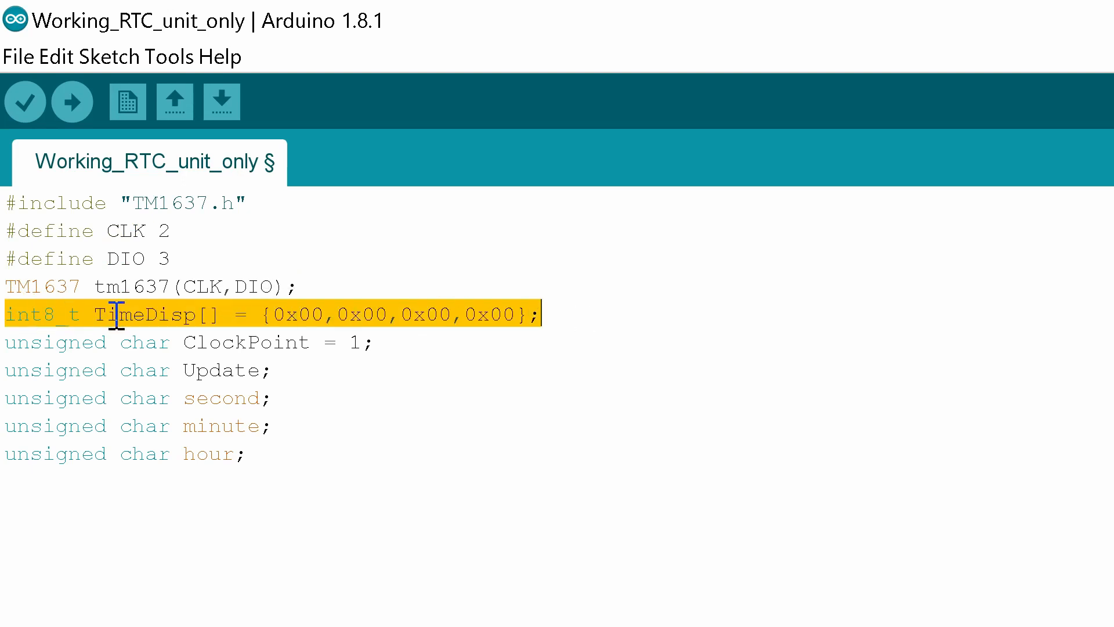
mouse_move(327, 320)
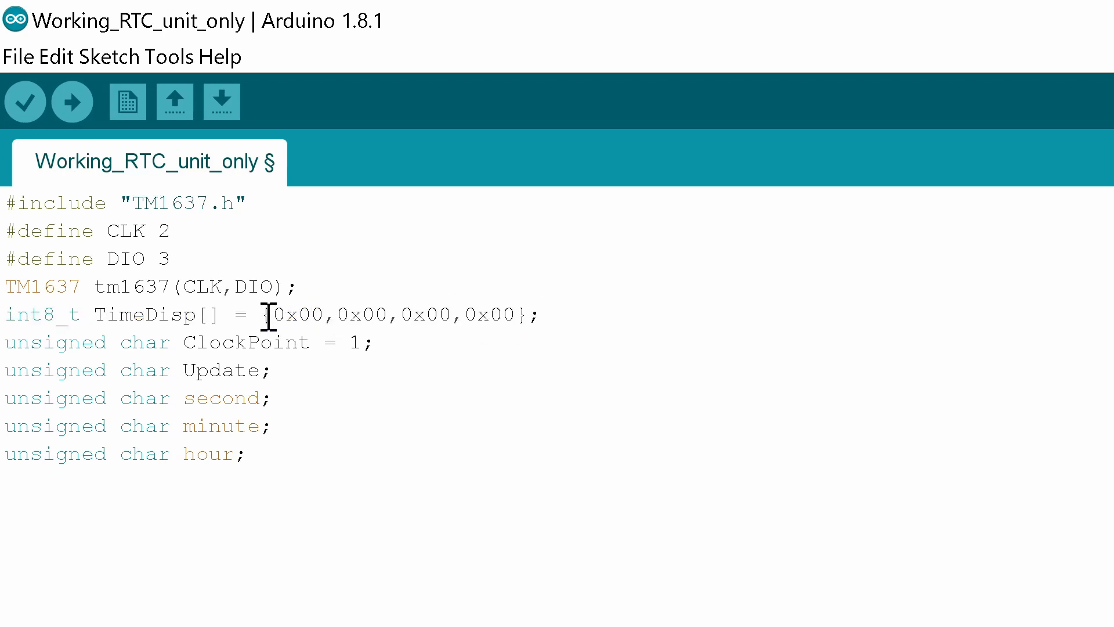
Step: Point out the ClockPoint declaration, then delete the unused 'unsigned char second;' line
drag(264, 314, 531, 314)
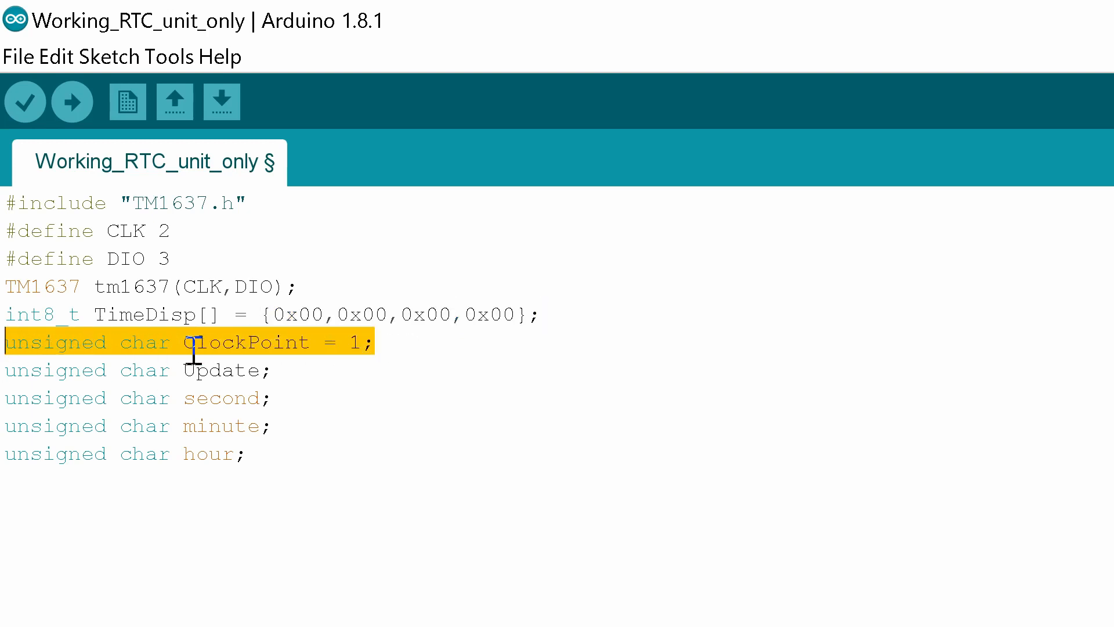
click(192, 342)
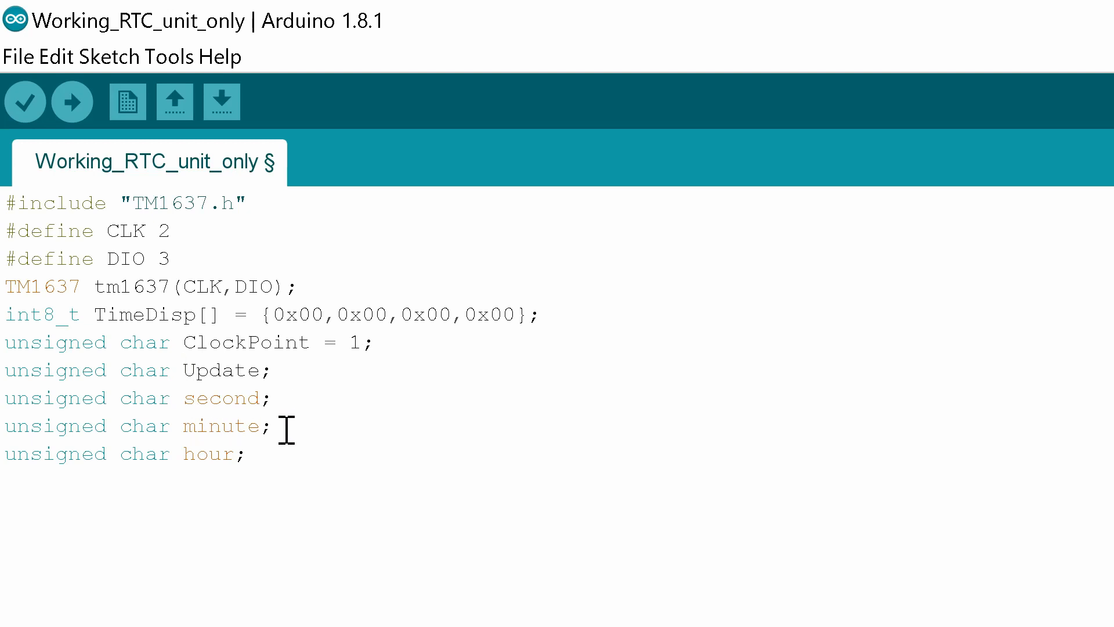
mouse_move(286, 400)
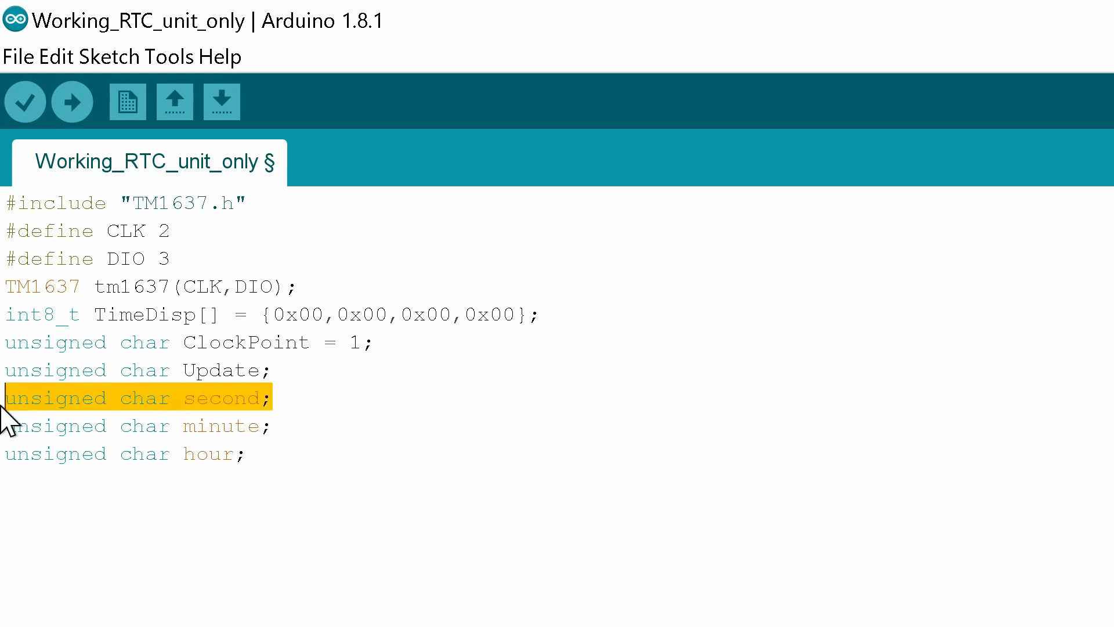
key(Delete)
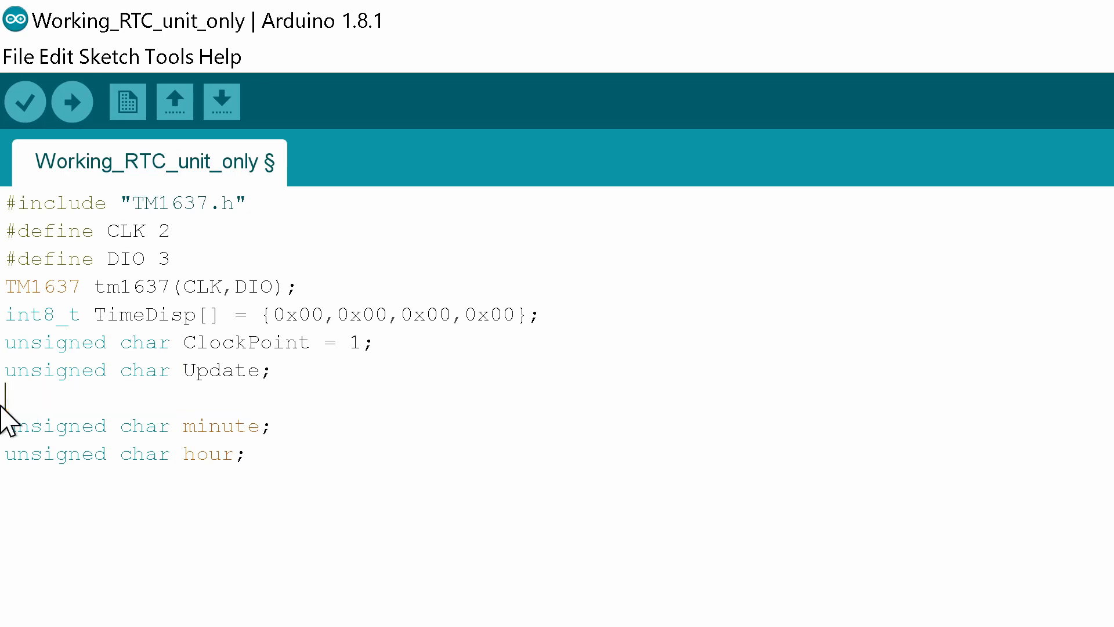
scroll(down, 3)
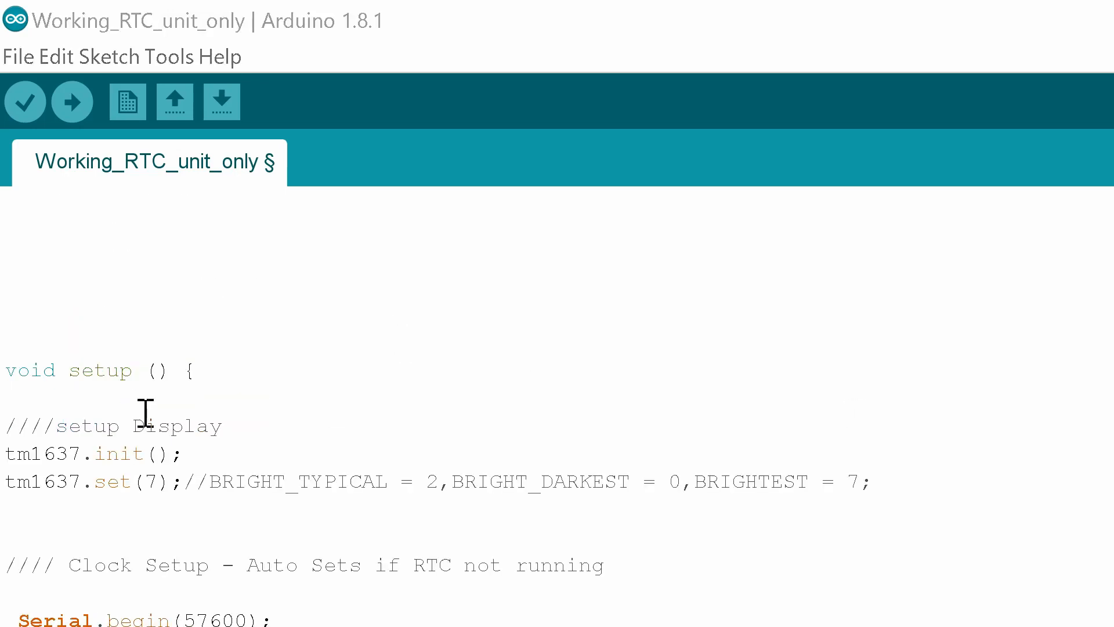
mouse_move(139, 349)
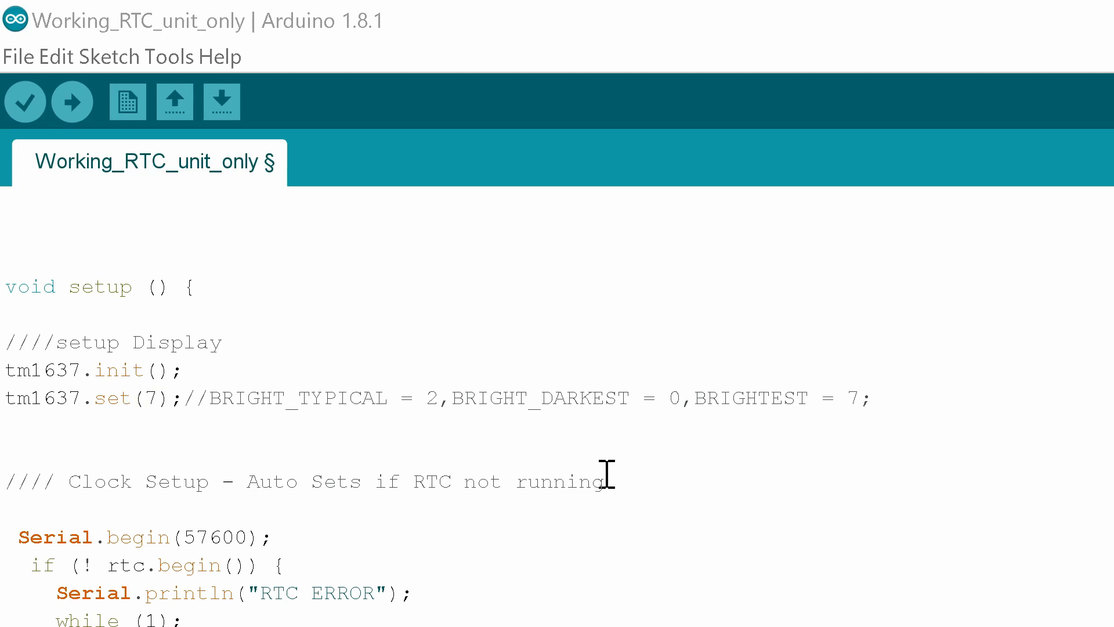
mouse_move(153, 532)
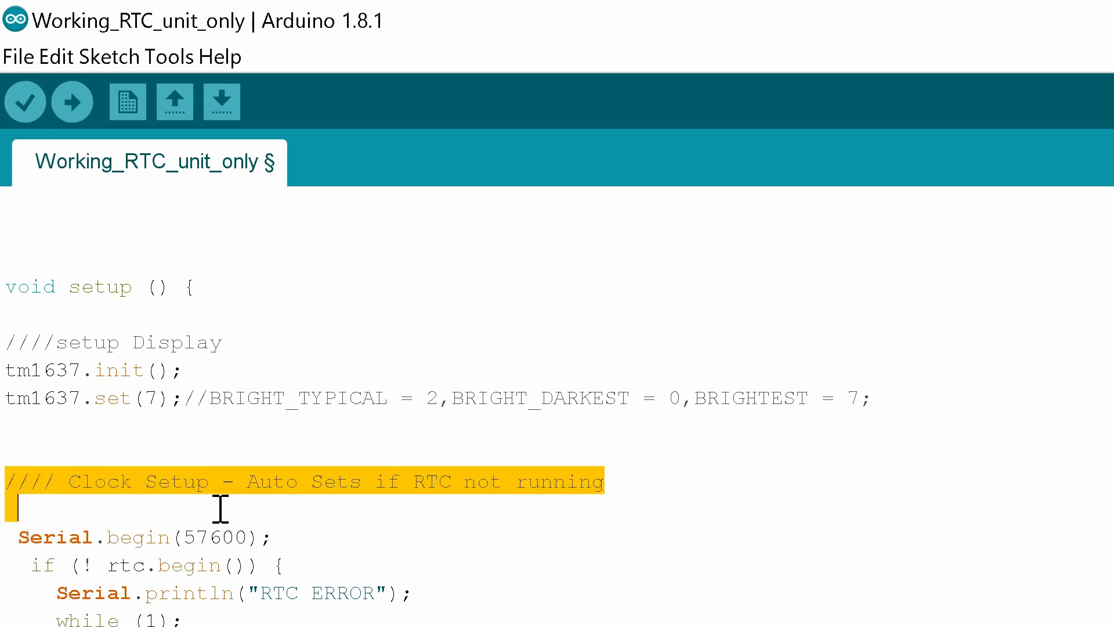
click(323, 482)
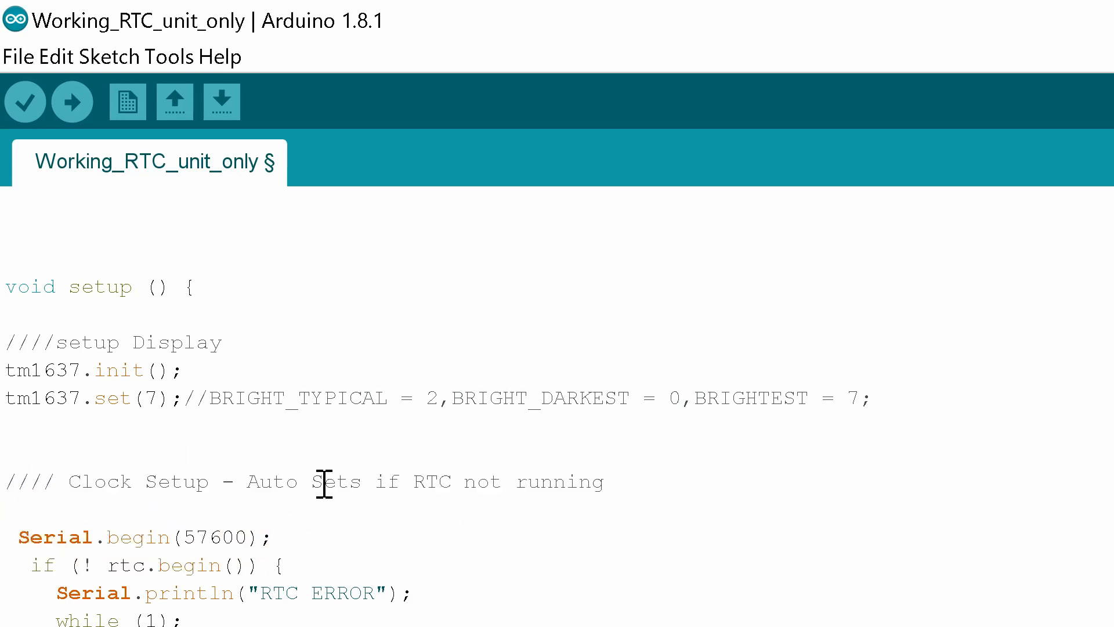
mouse_move(311, 481)
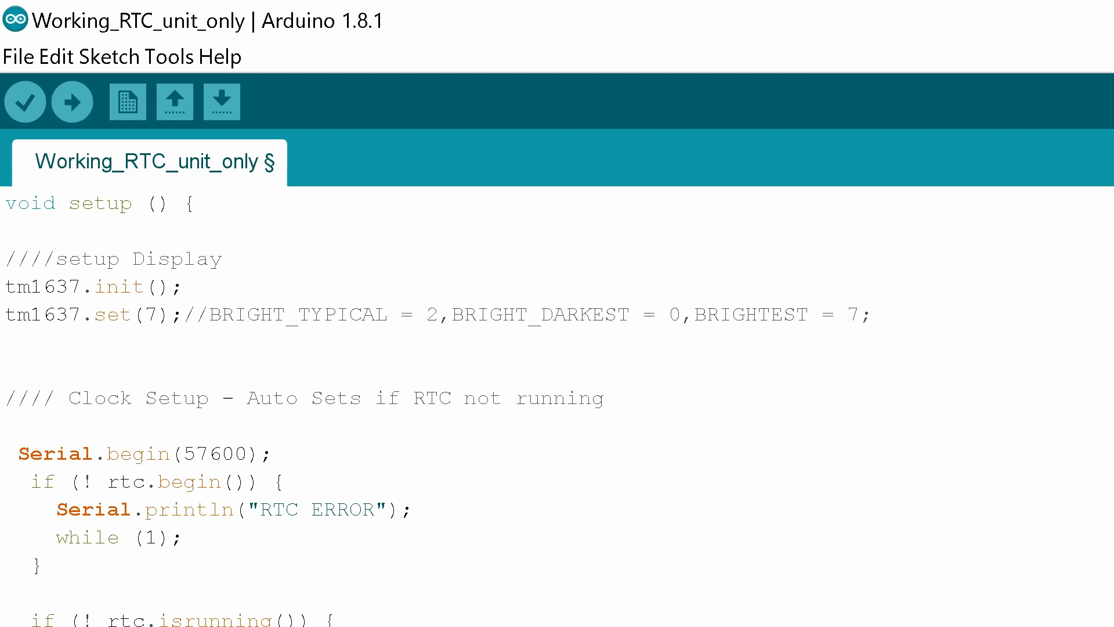
mouse_move(14, 419)
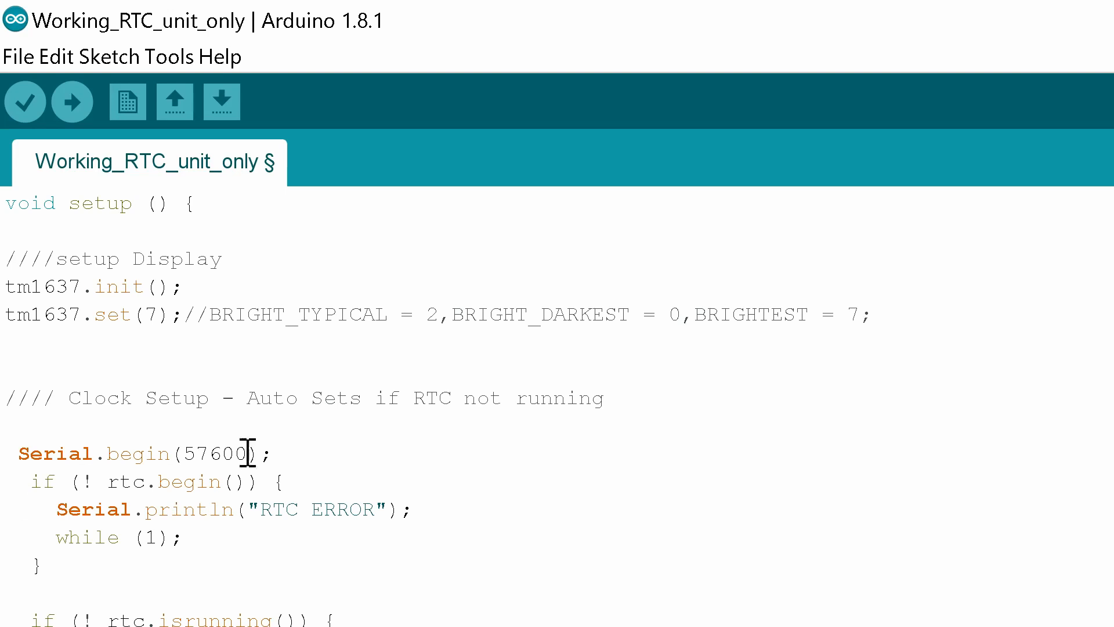
mouse_move(249, 453)
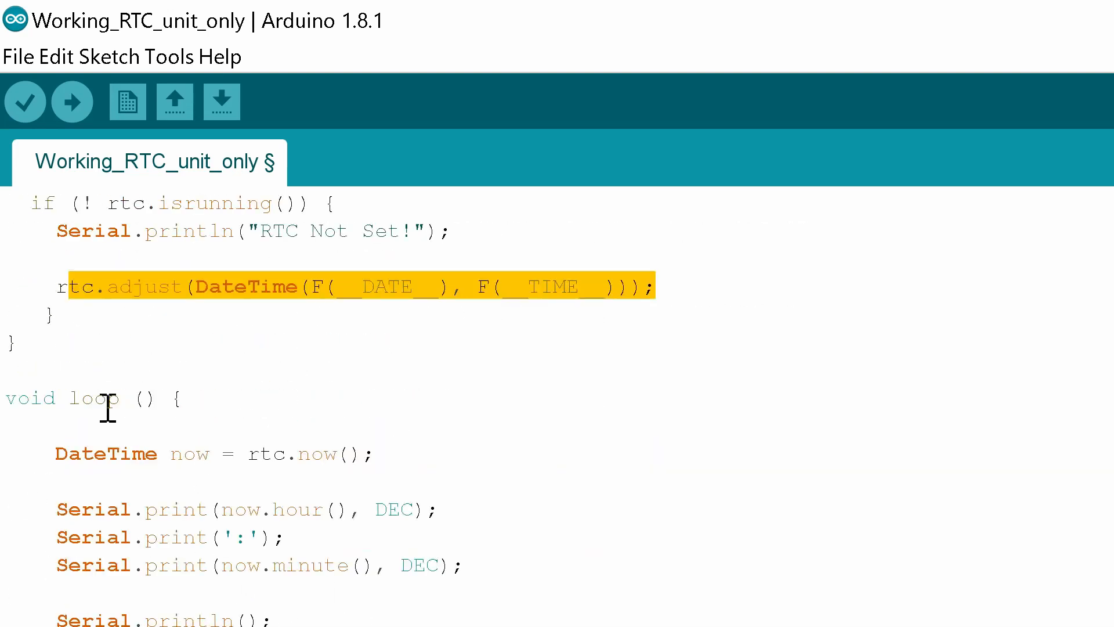
mouse_move(26, 419)
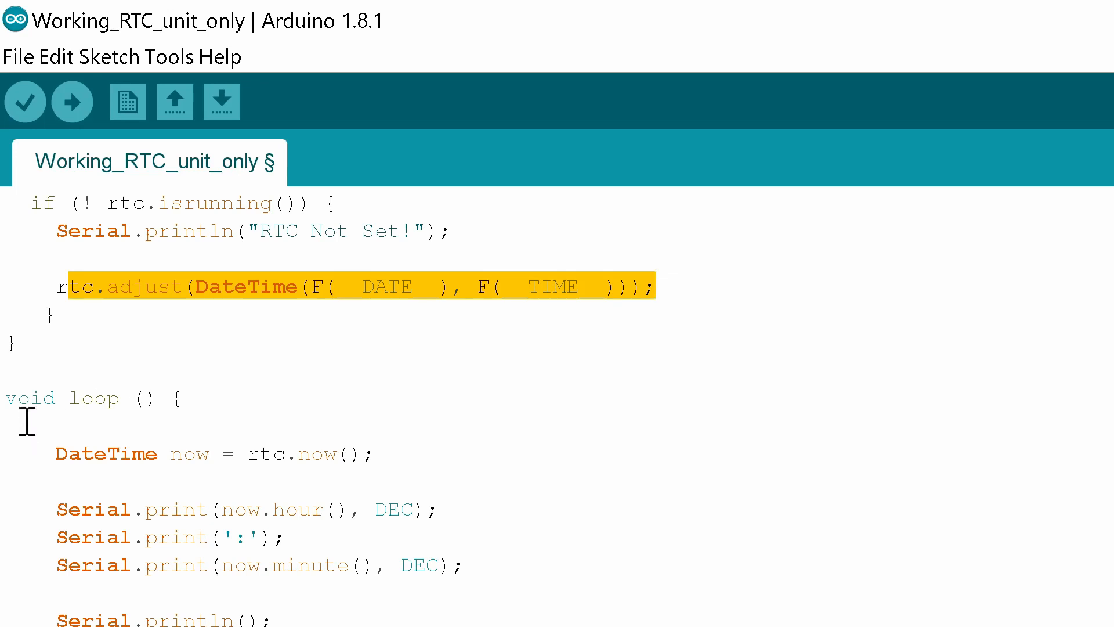
mouse_move(369, 469)
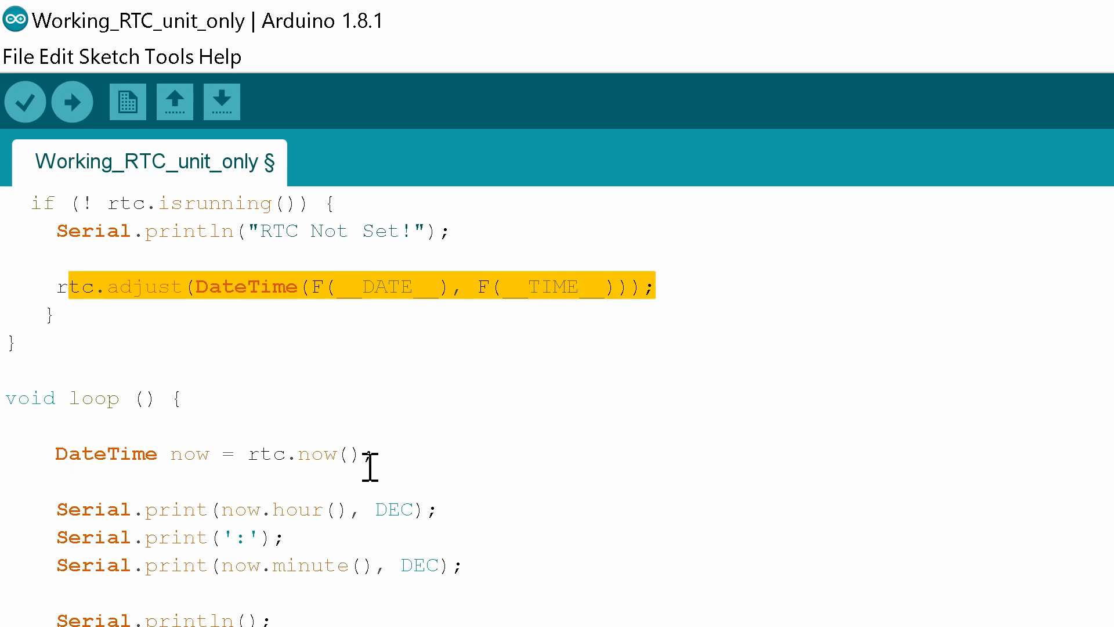
mouse_move(115, 453)
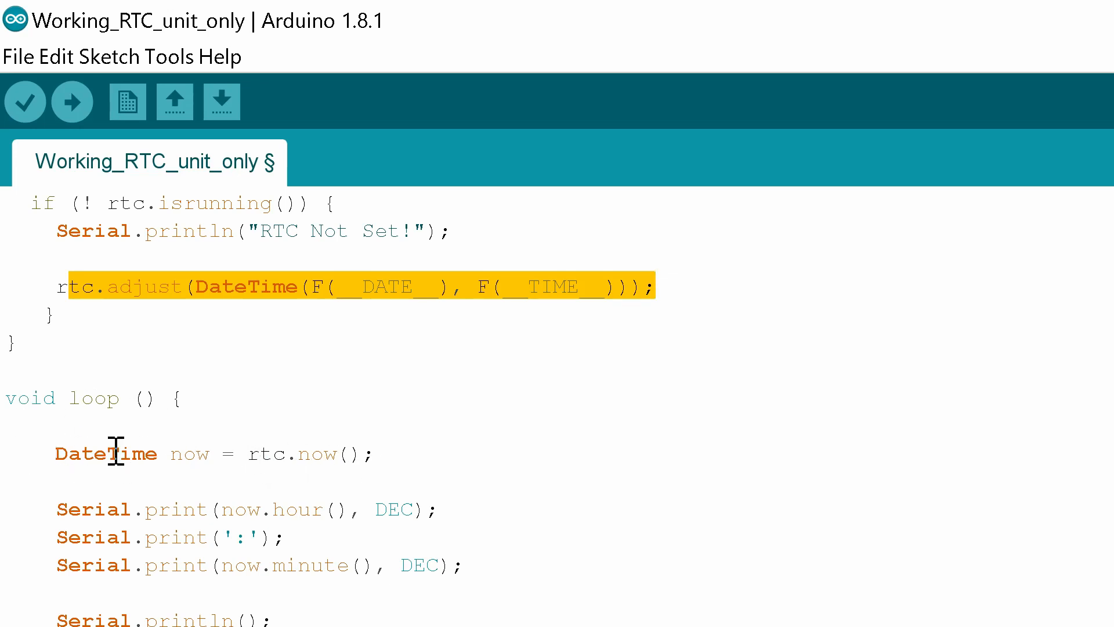
mouse_move(304, 453)
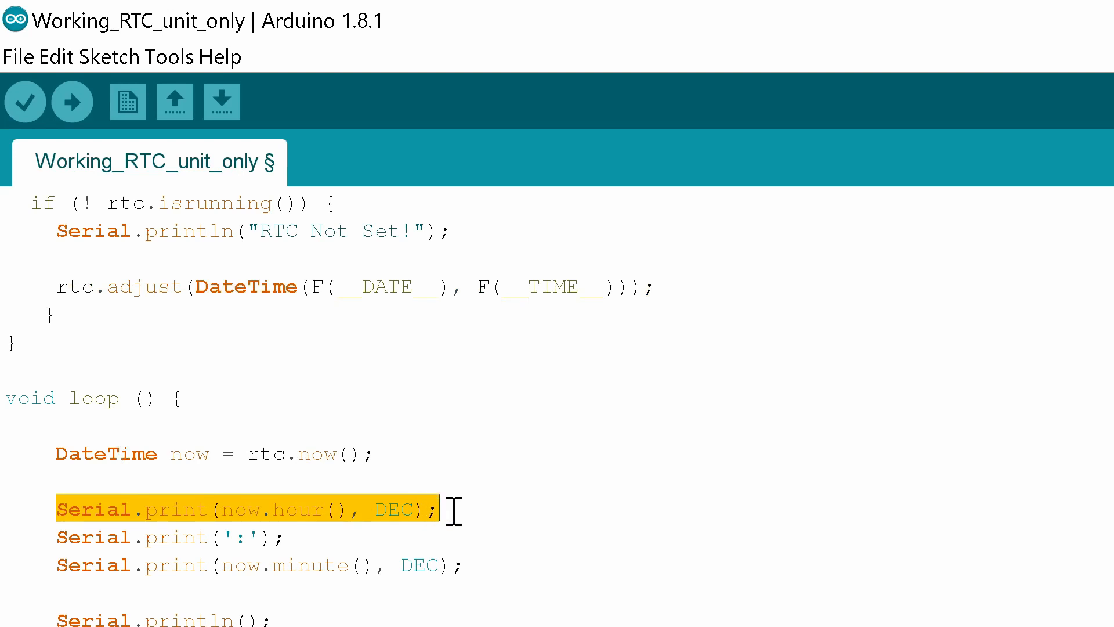
Step: Mark the hour-printing line in the loop code, then clear the marking
drag(440, 509, 465, 565)
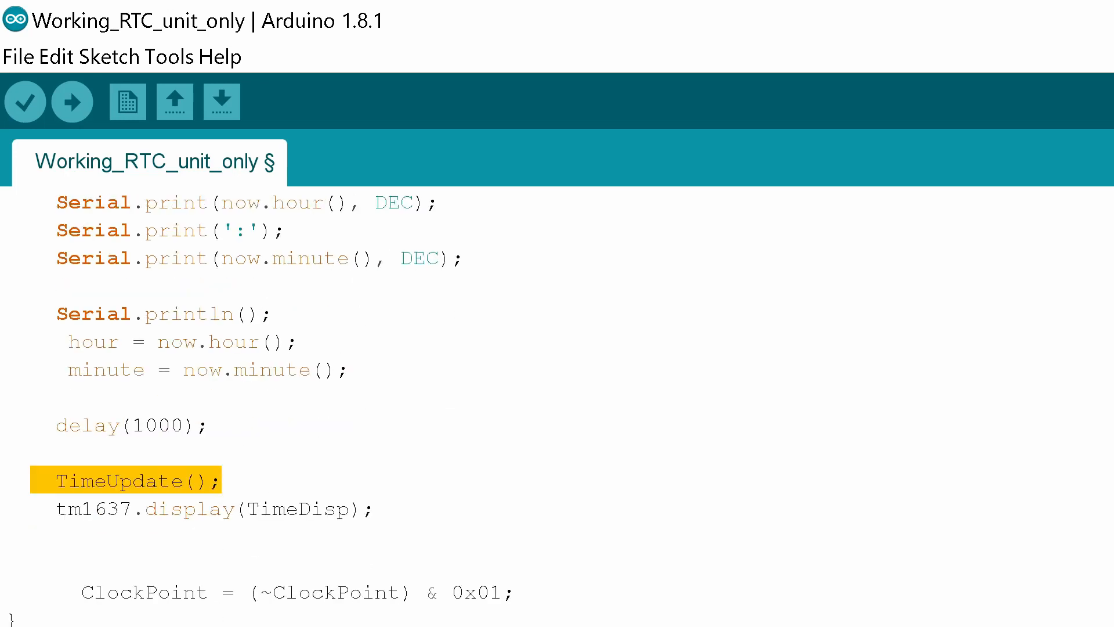
click(71, 480)
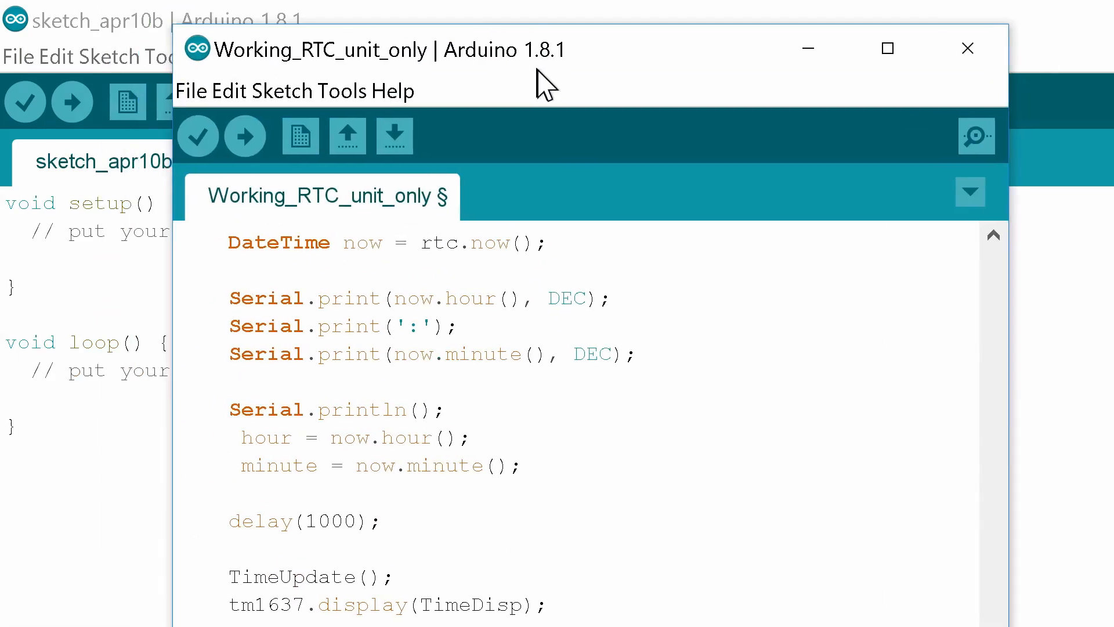
double_click(316, 583)
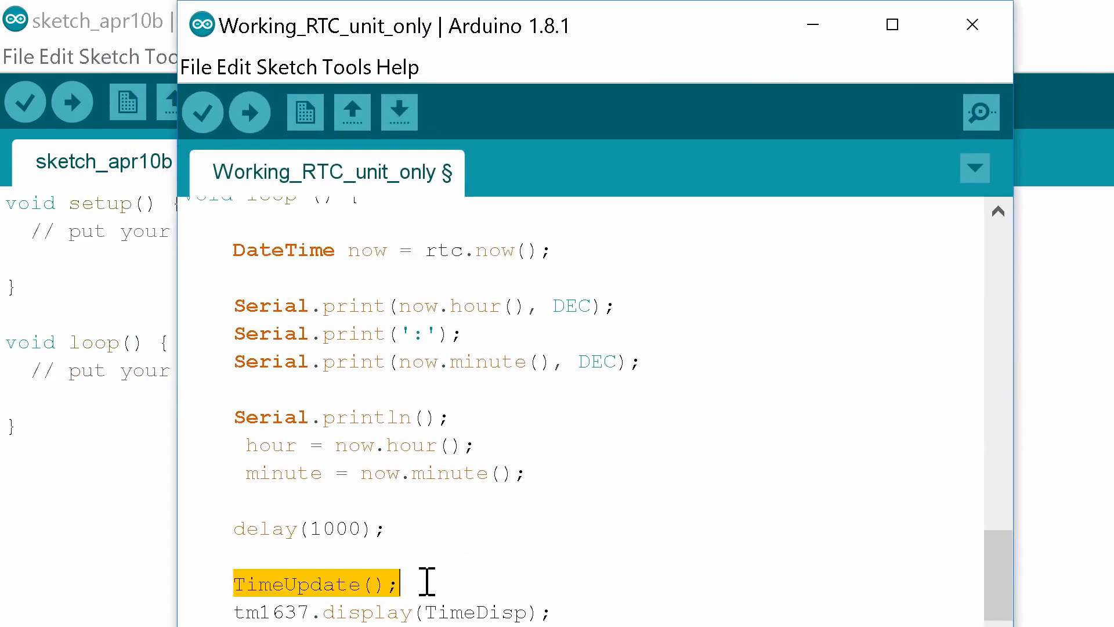
scroll(down, 3)
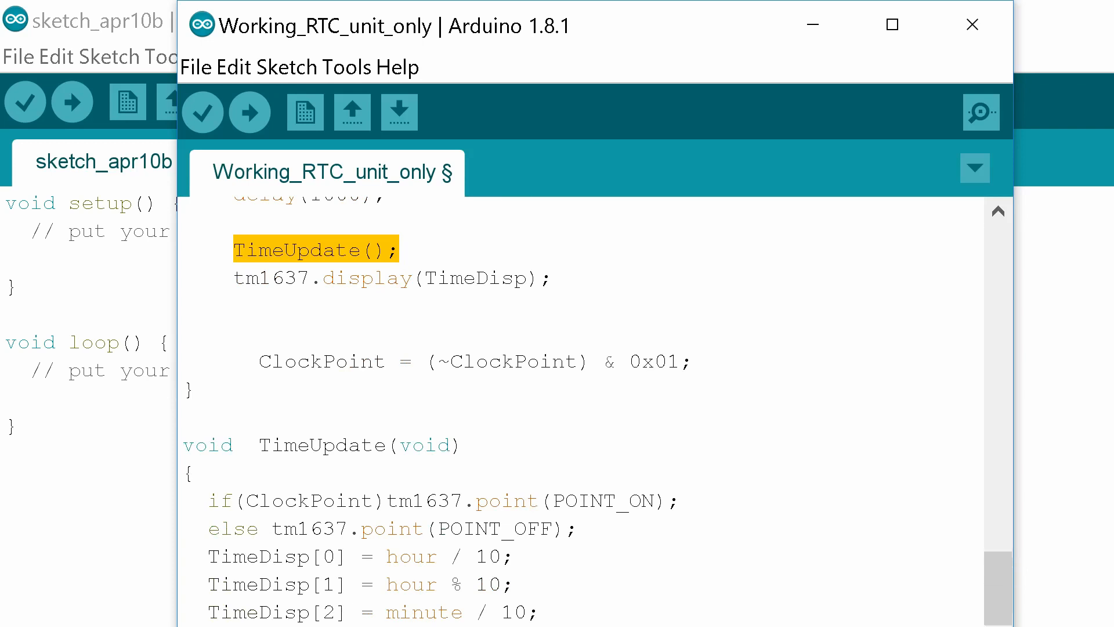
scroll(down, 3)
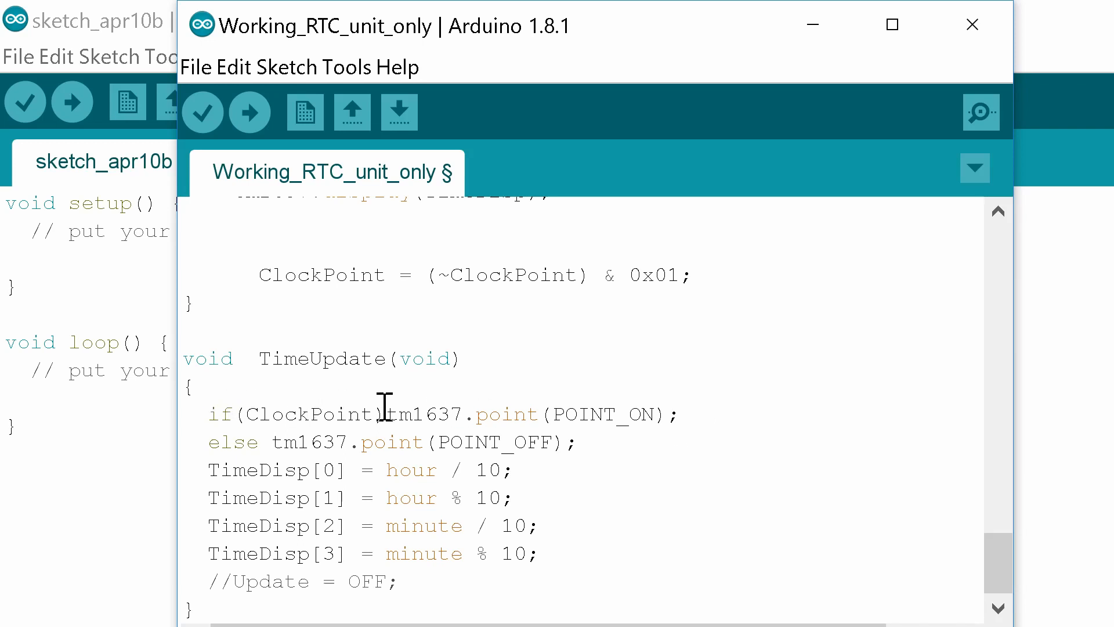
mouse_move(519, 411)
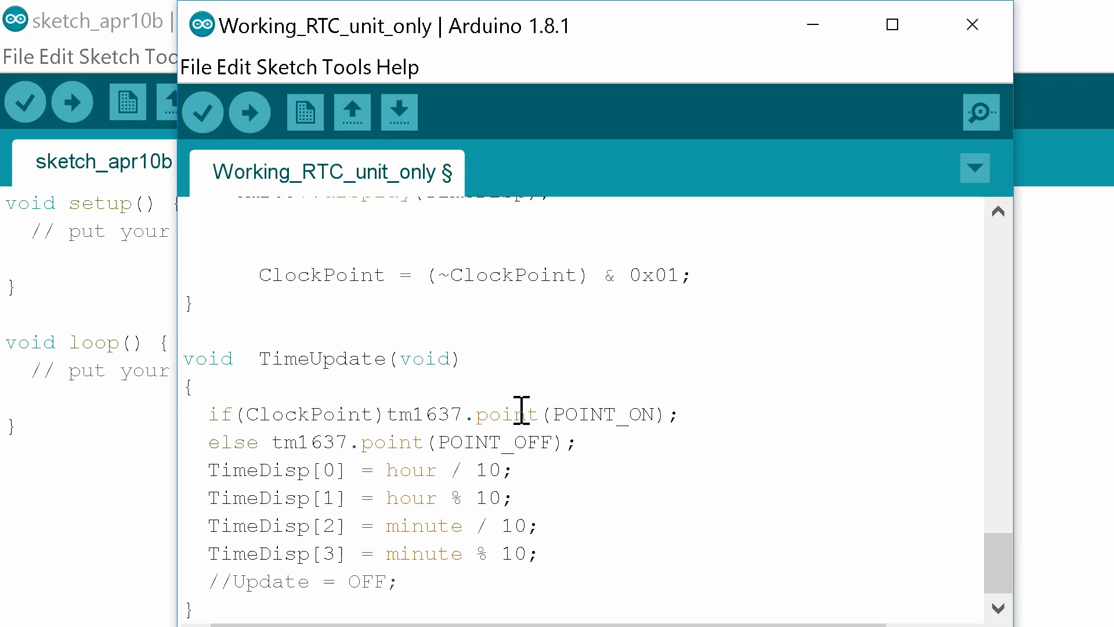
mouse_move(519, 426)
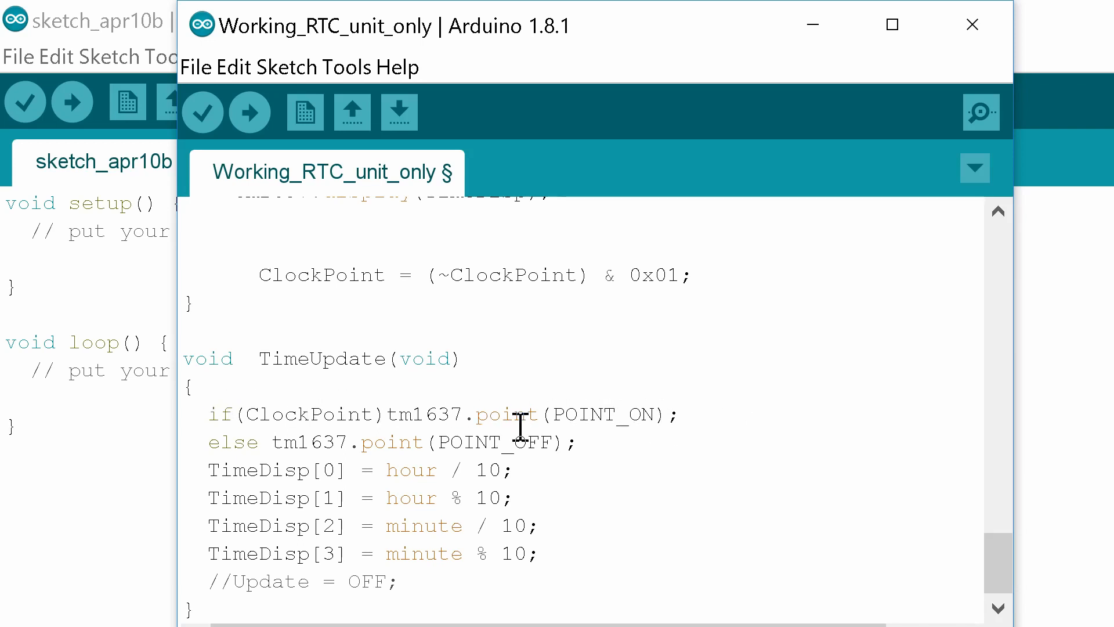
mouse_move(288, 423)
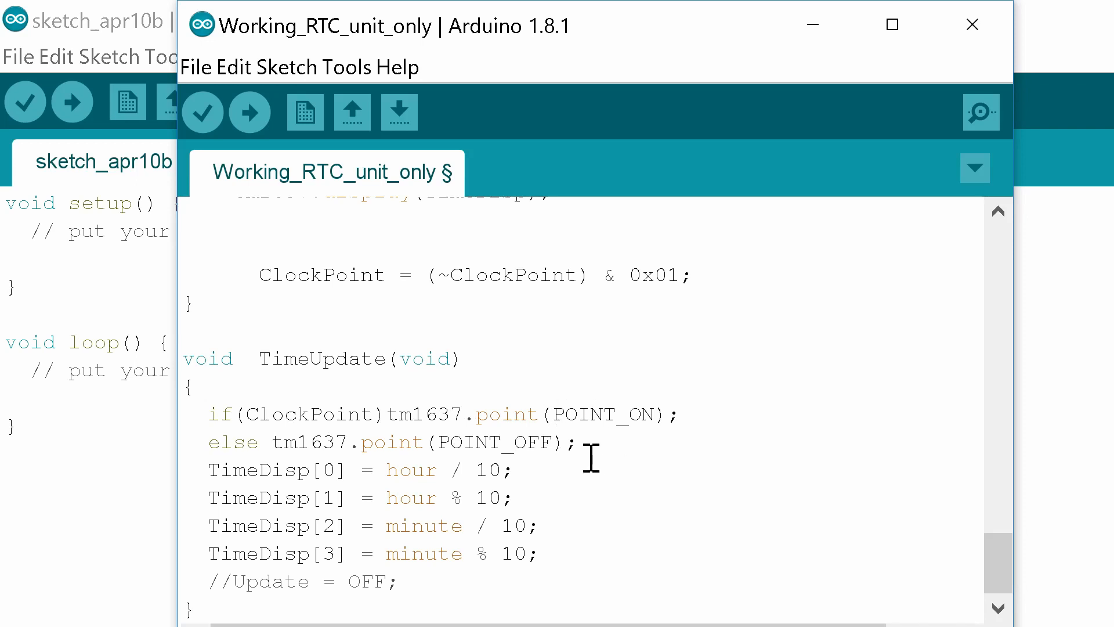
mouse_move(543, 426)
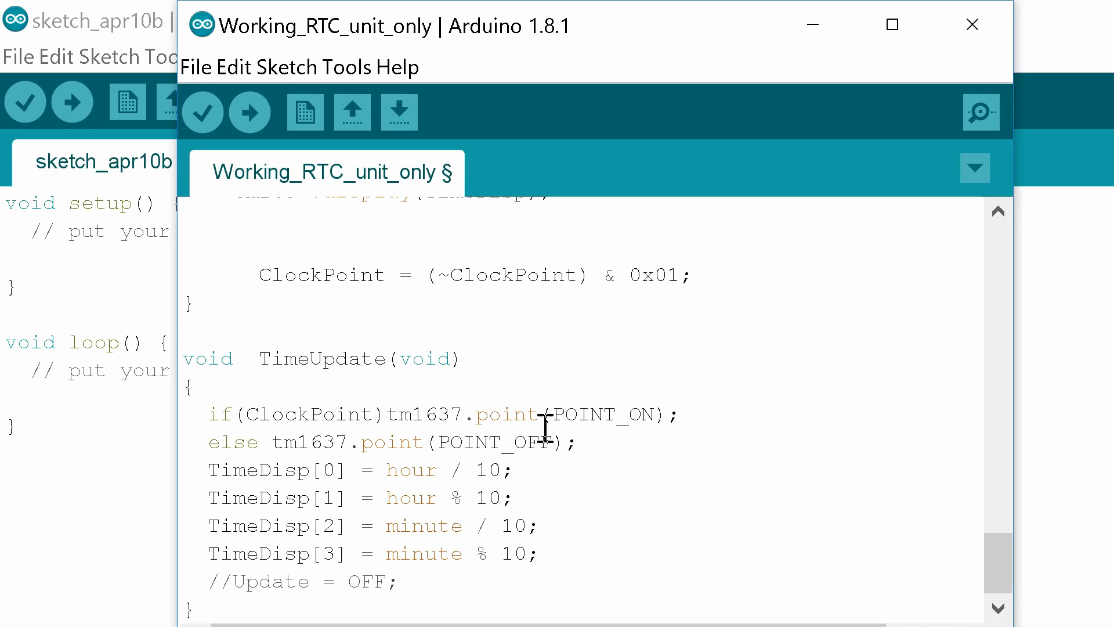
mouse_move(212, 465)
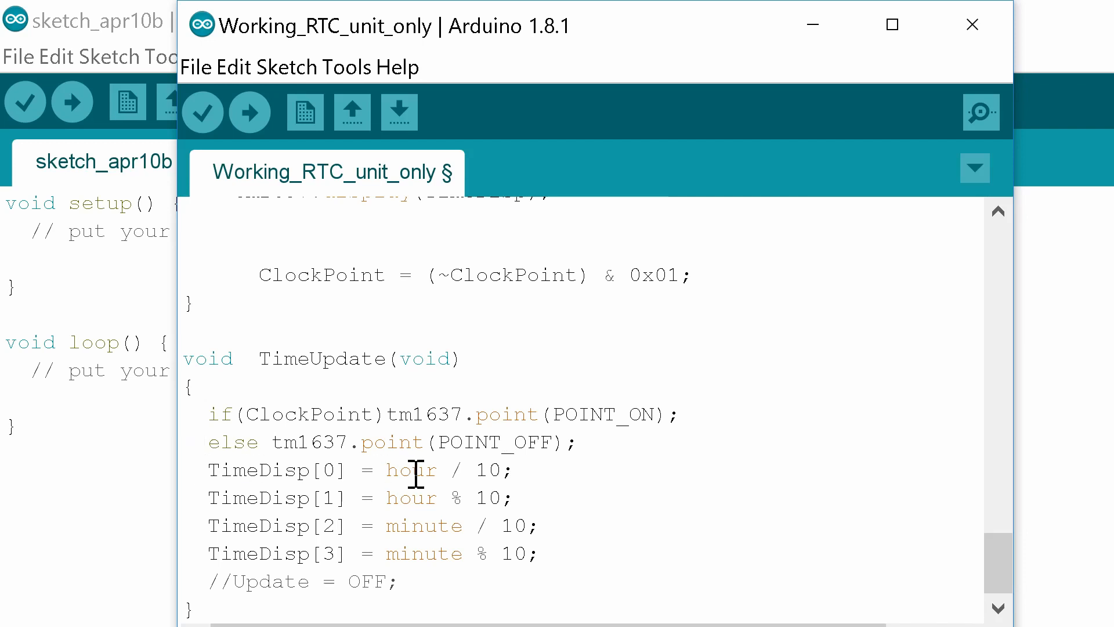
mouse_move(431, 572)
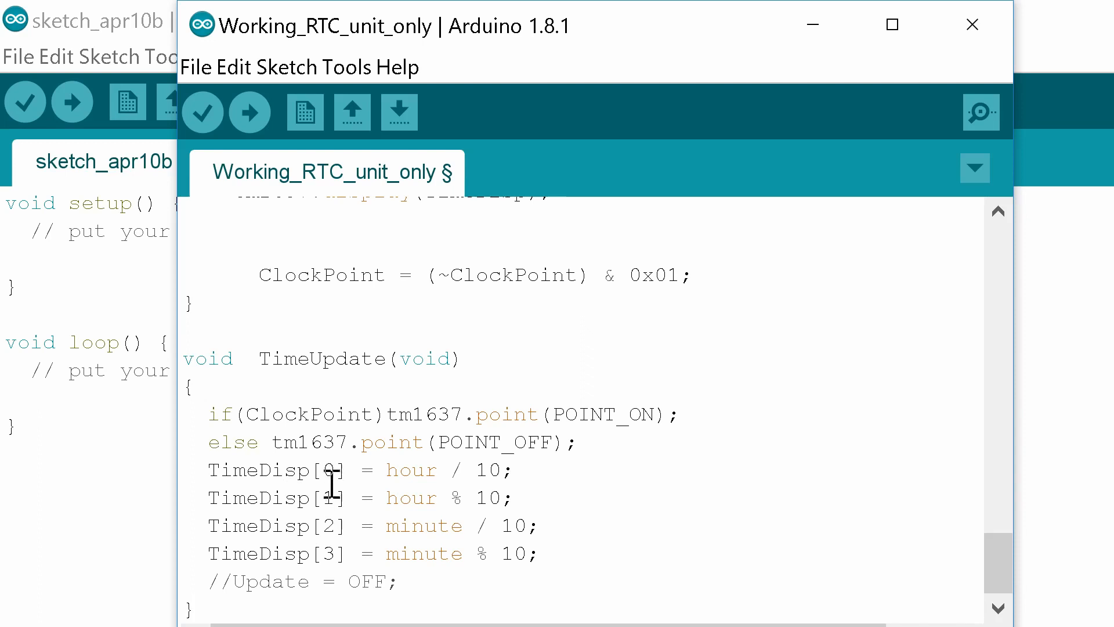
mouse_move(366, 553)
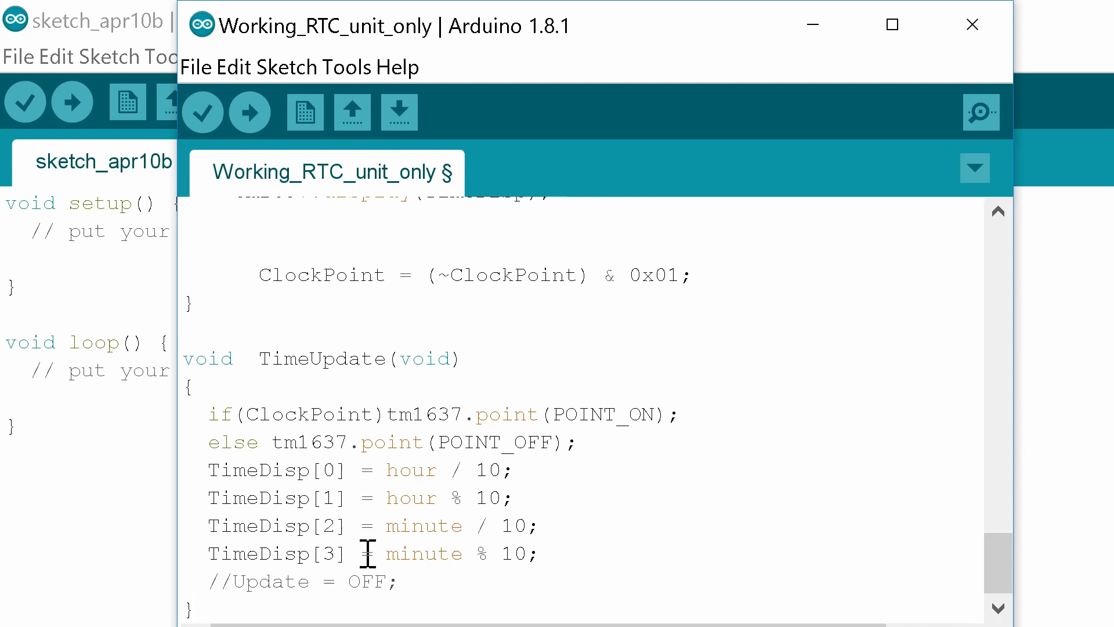
mouse_move(384, 469)
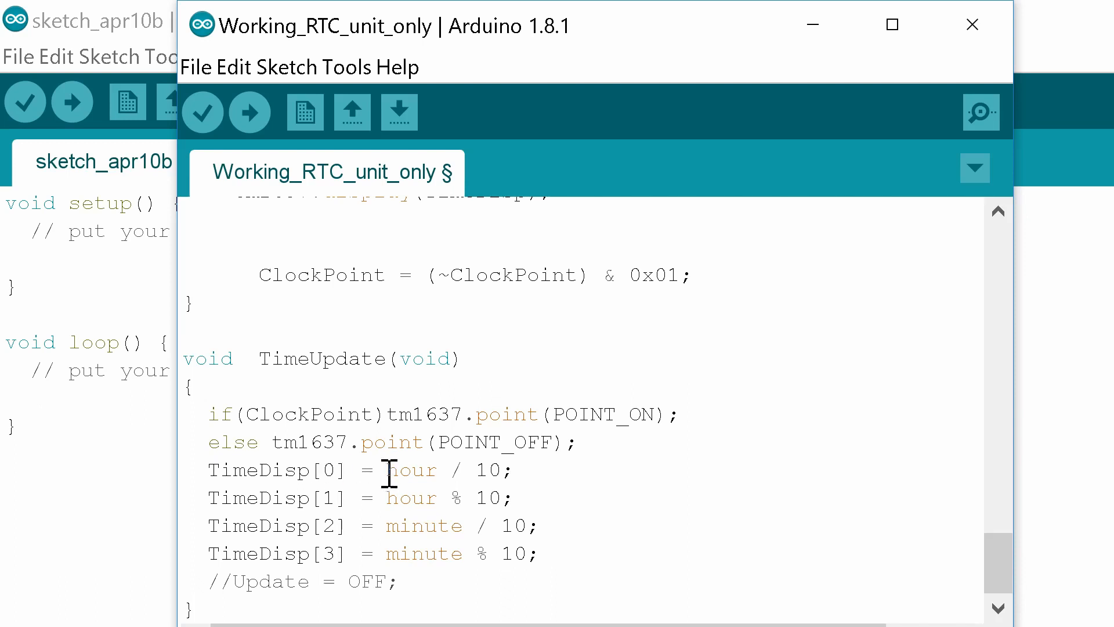
mouse_move(497, 530)
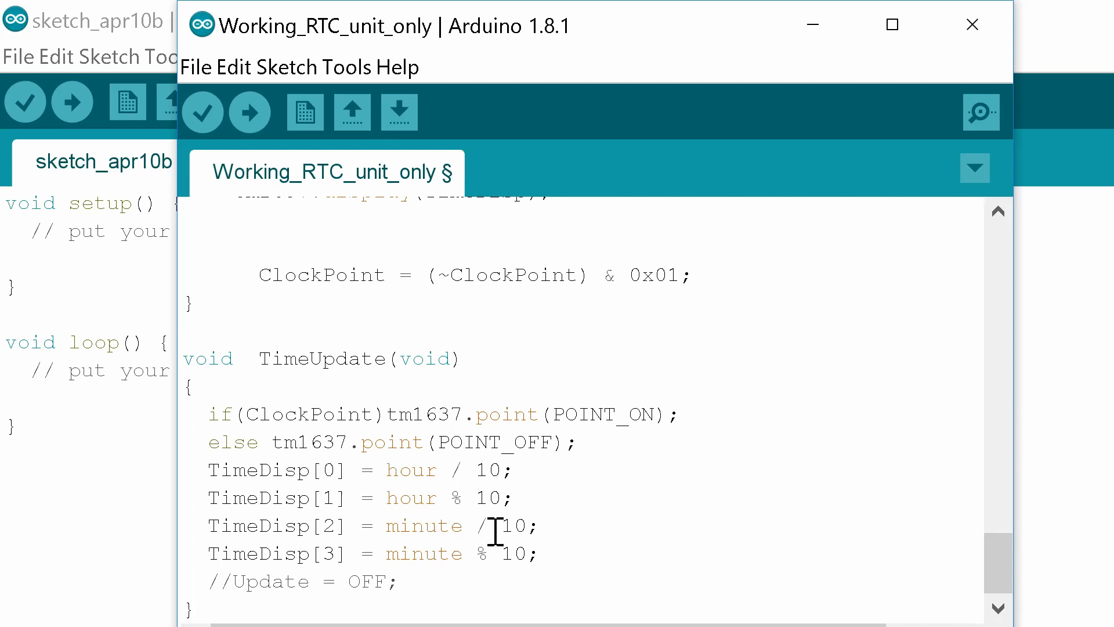
mouse_move(380, 476)
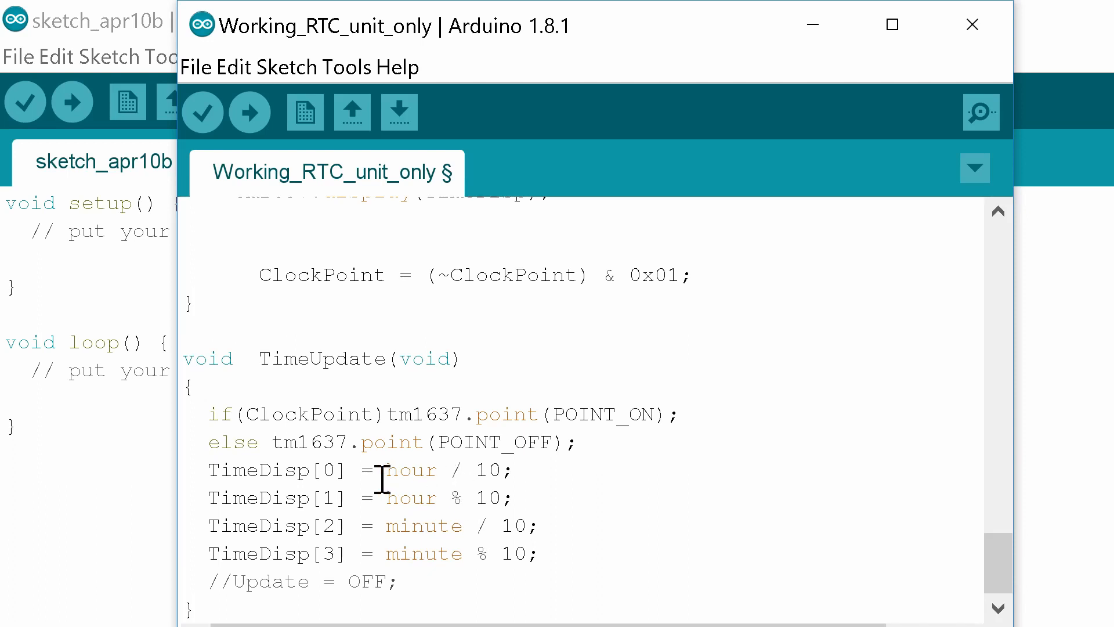
mouse_move(361, 468)
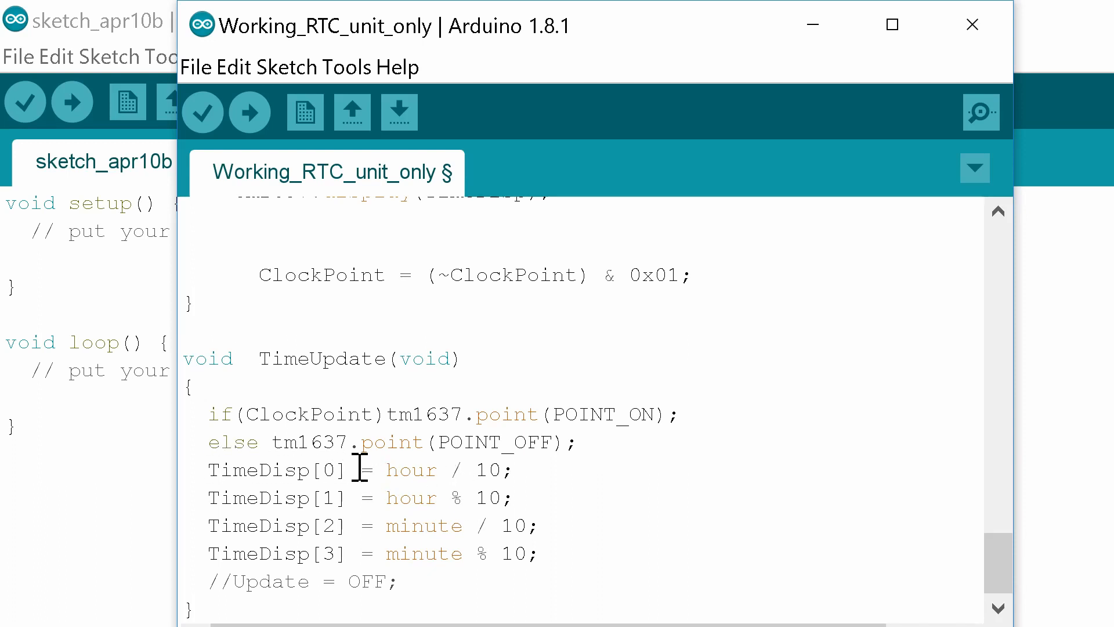
mouse_move(390, 469)
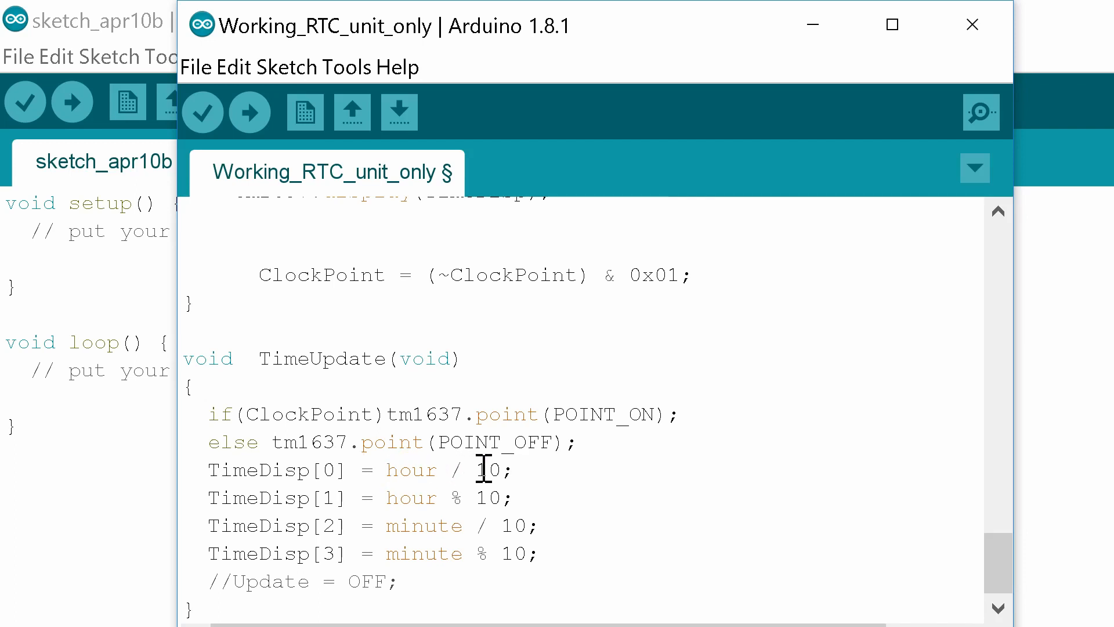
double_click(482, 469)
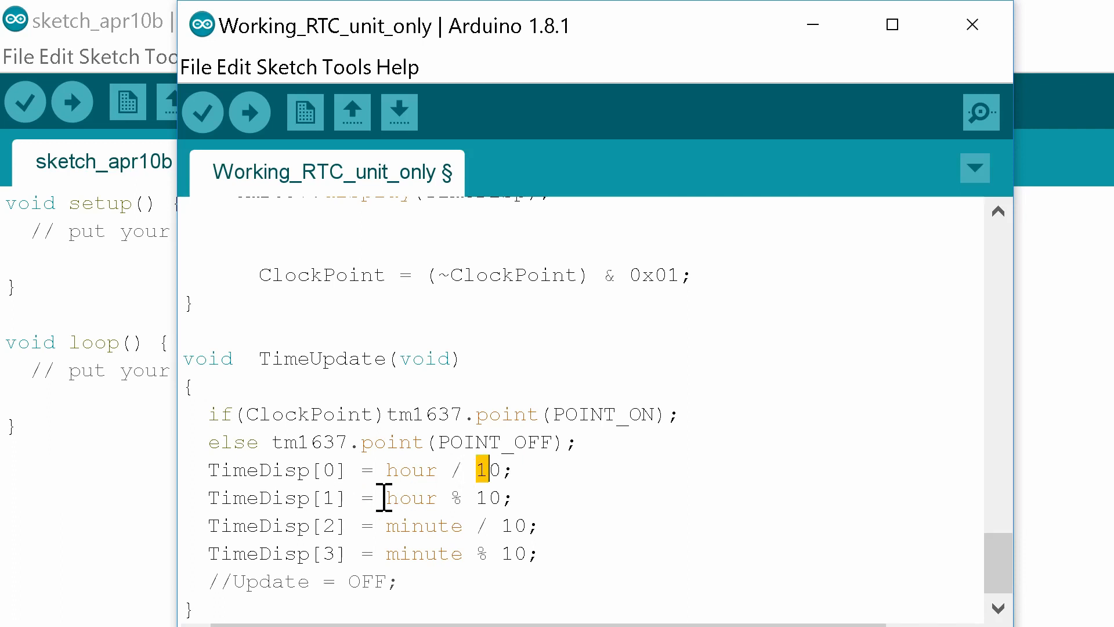
double_click(411, 498)
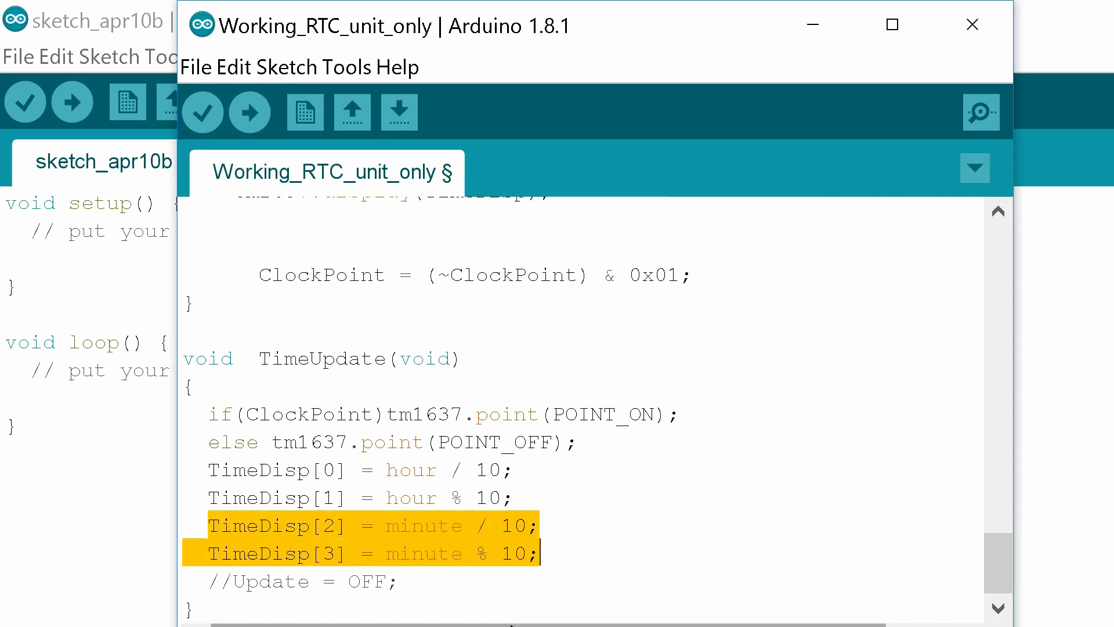
click(547, 525)
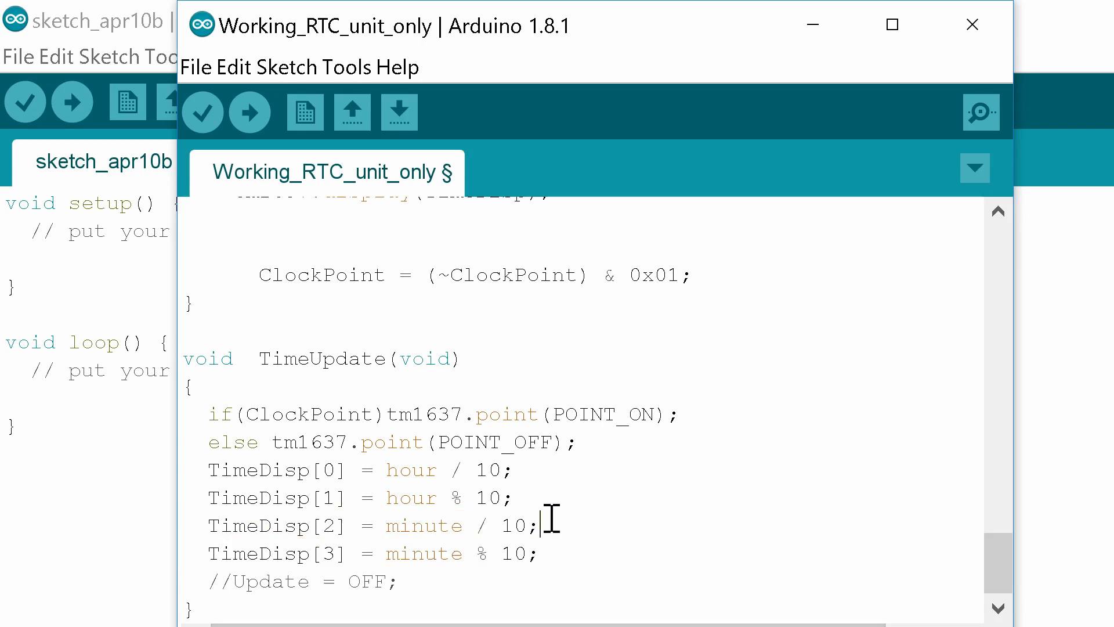